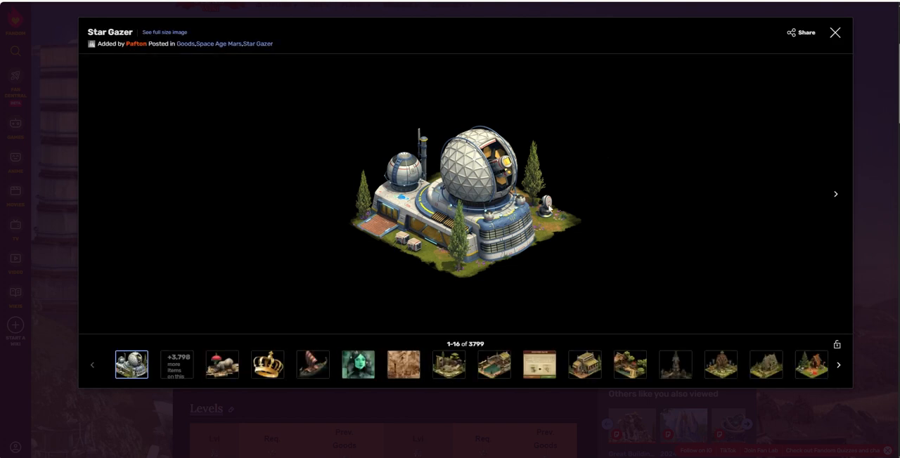
mouse_move(556, 214)
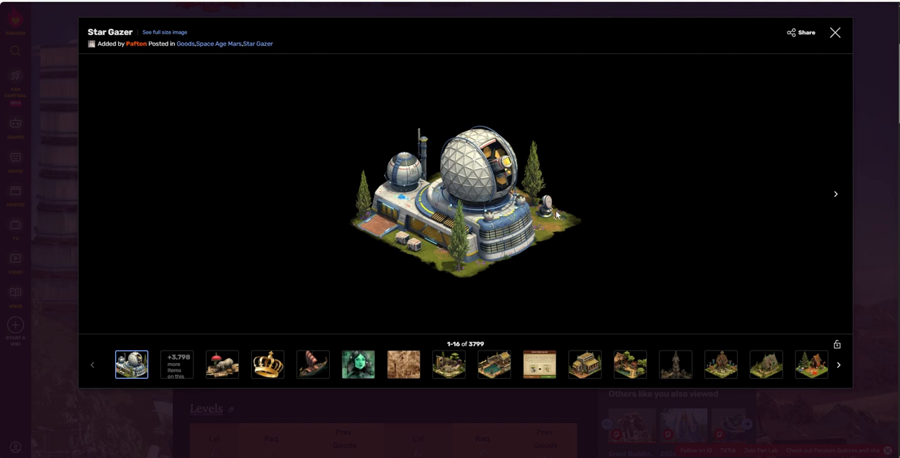
mouse_move(612, 232)
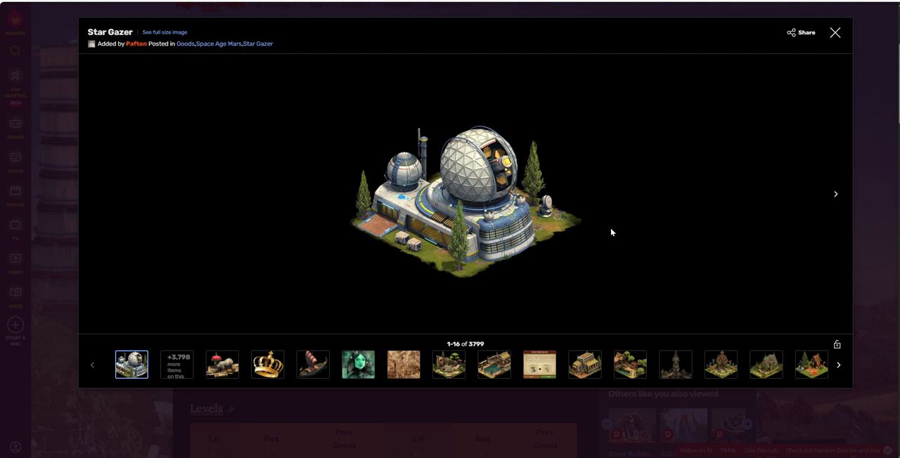
mouse_move(654, 225)
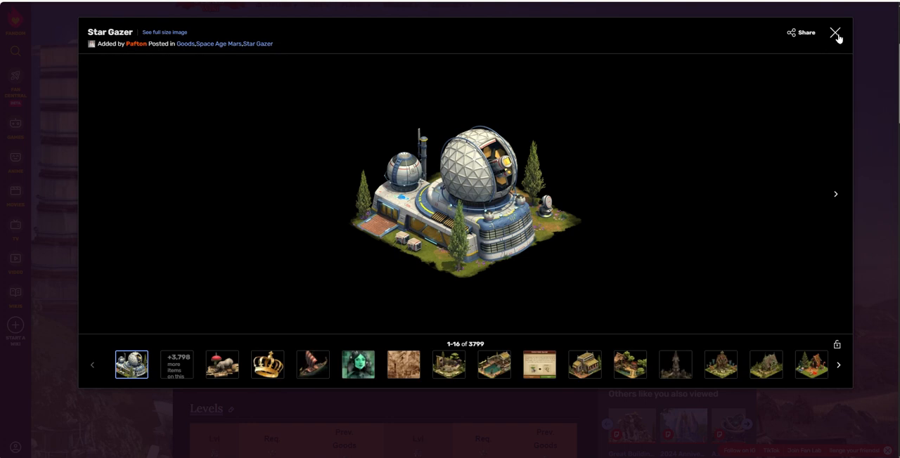
- Close the enlarged Star Gazer image to return to the article and its infobox
click(835, 33)
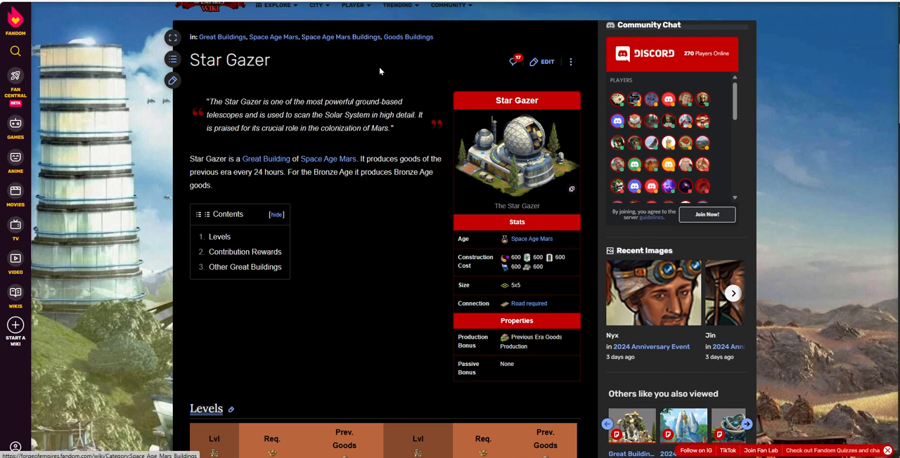
mouse_move(358, 242)
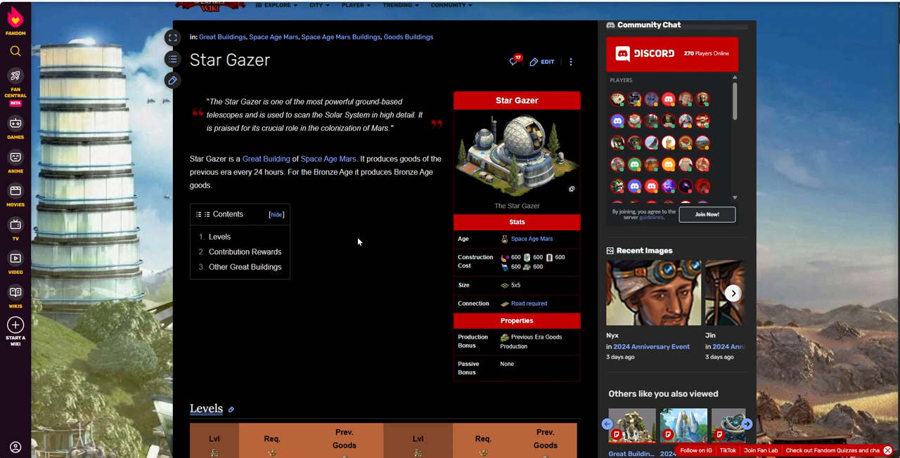
mouse_move(570, 249)
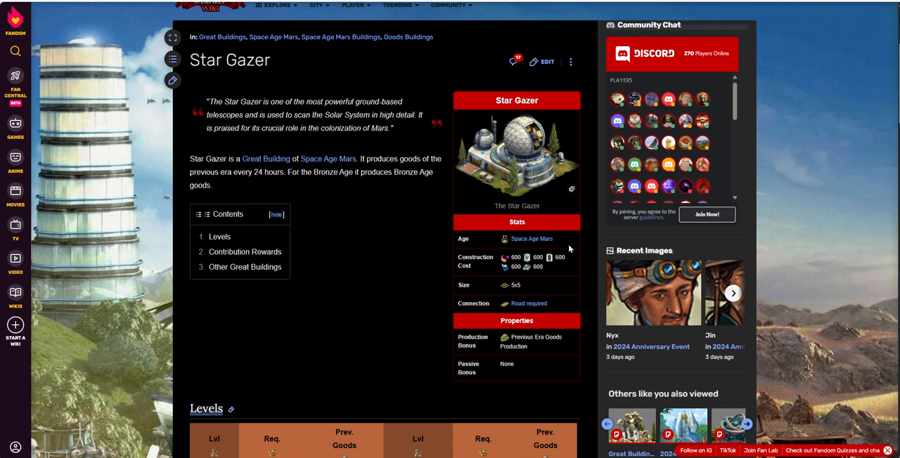
mouse_move(526, 267)
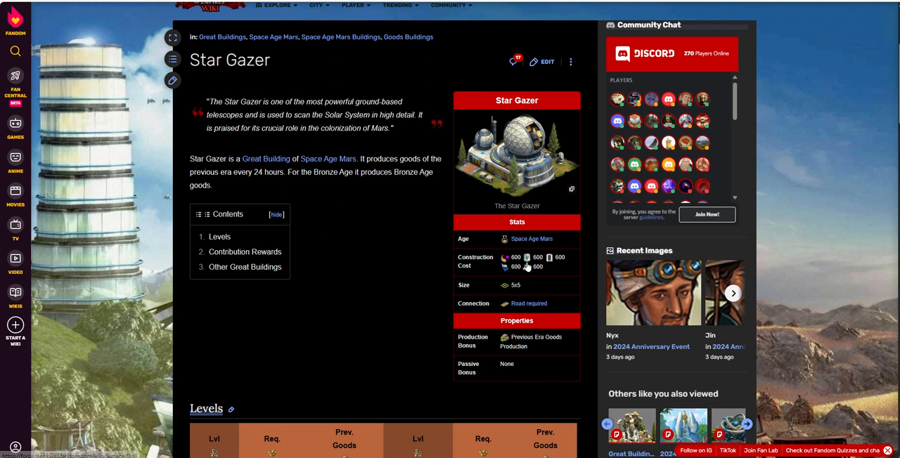
mouse_move(556, 276)
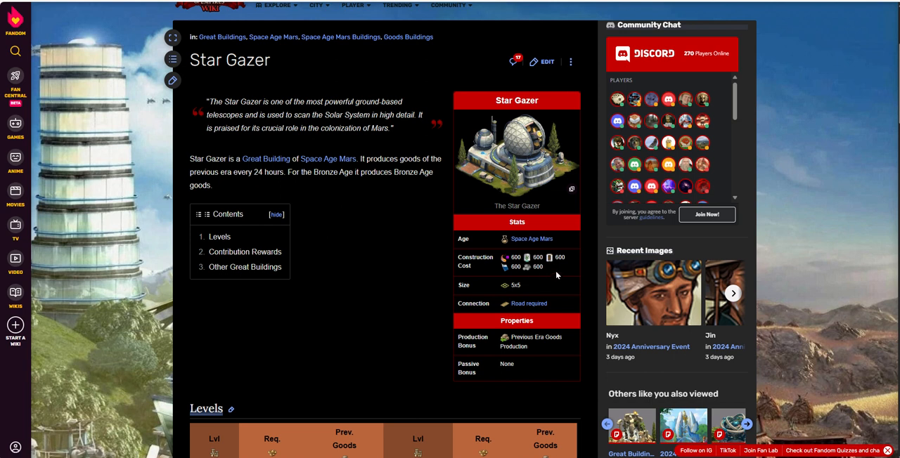
mouse_move(559, 276)
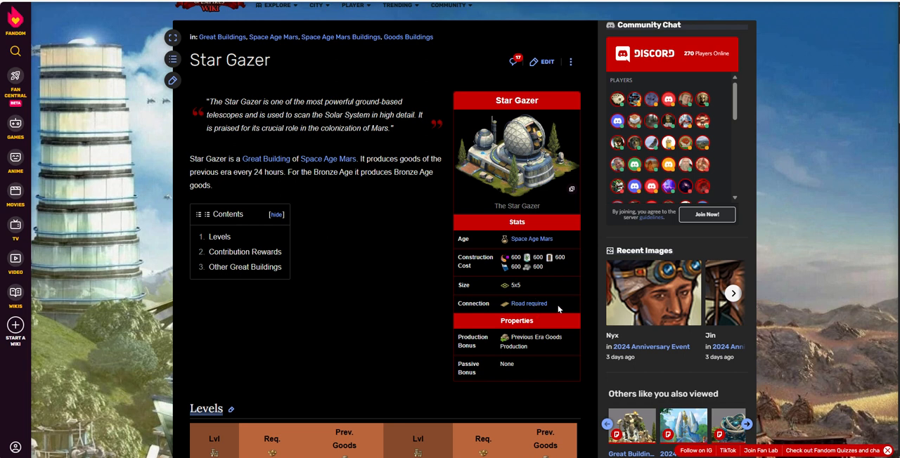
mouse_move(567, 348)
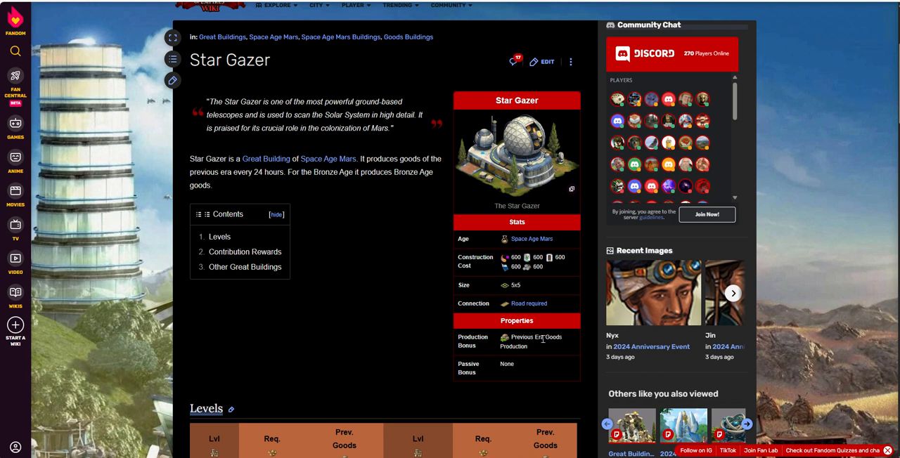
mouse_move(558, 351)
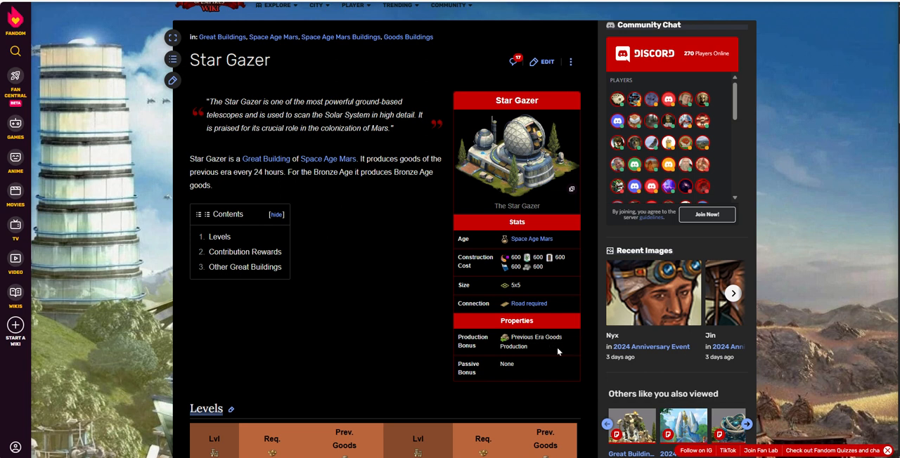
mouse_move(543, 382)
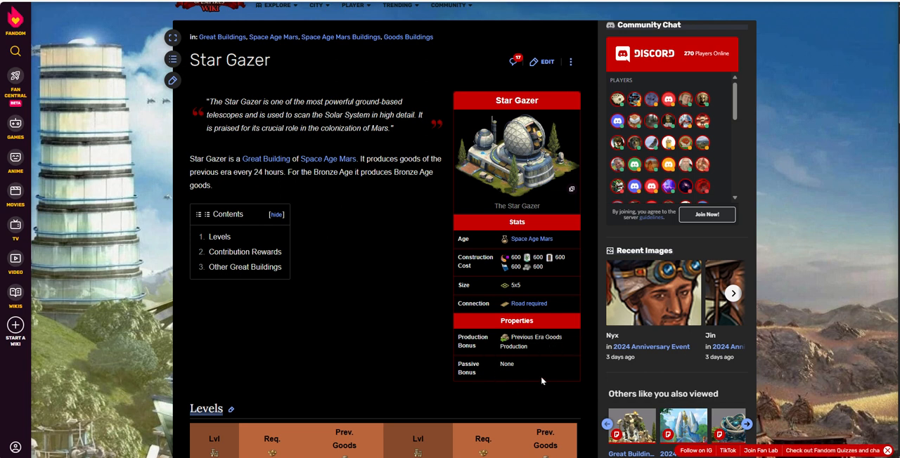
mouse_move(568, 344)
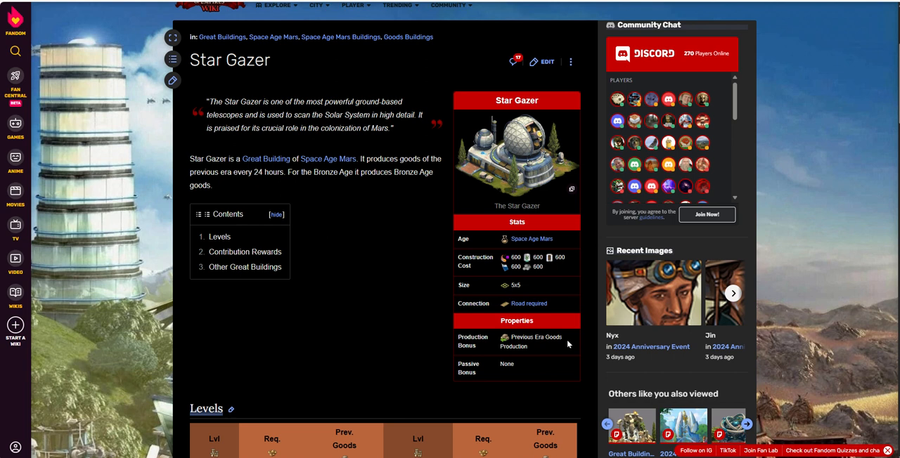
mouse_move(562, 354)
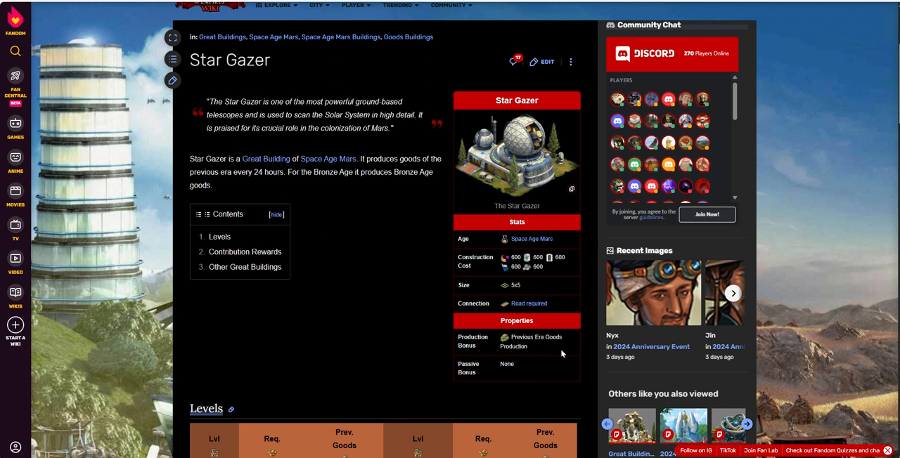
mouse_move(563, 355)
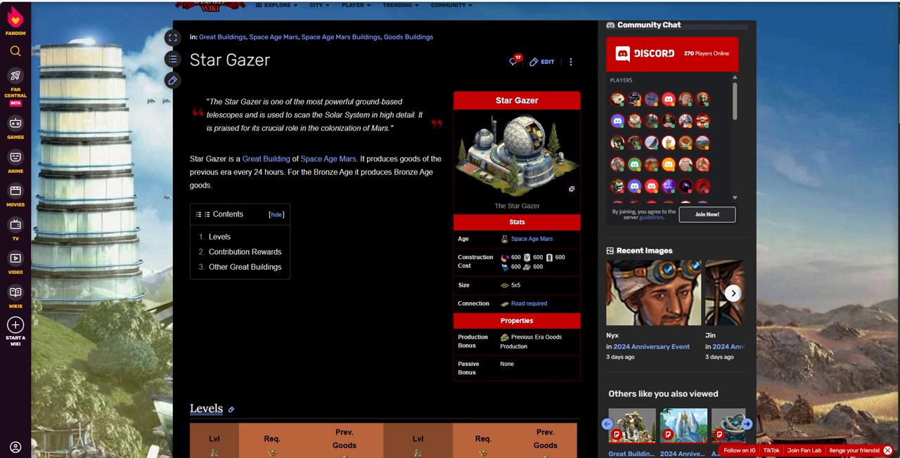
- Scroll down through the Star Gazer Levels table of required points and previous-era goods
scroll(down, 3)
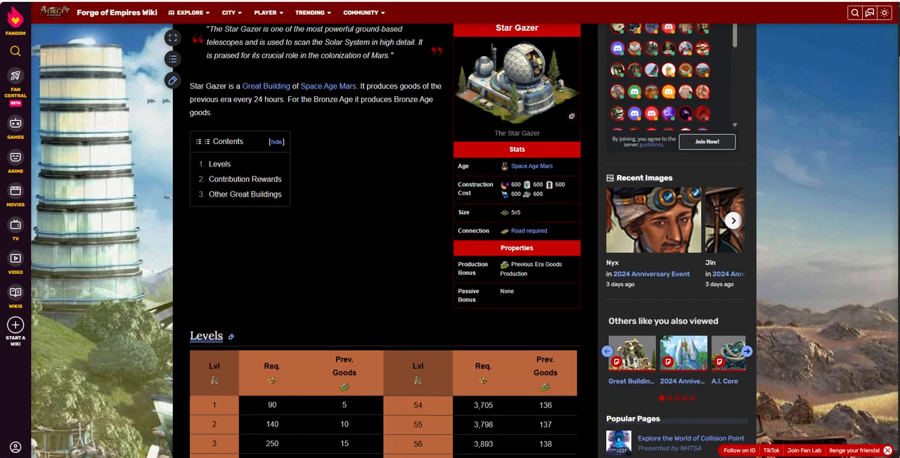
scroll(down, 3)
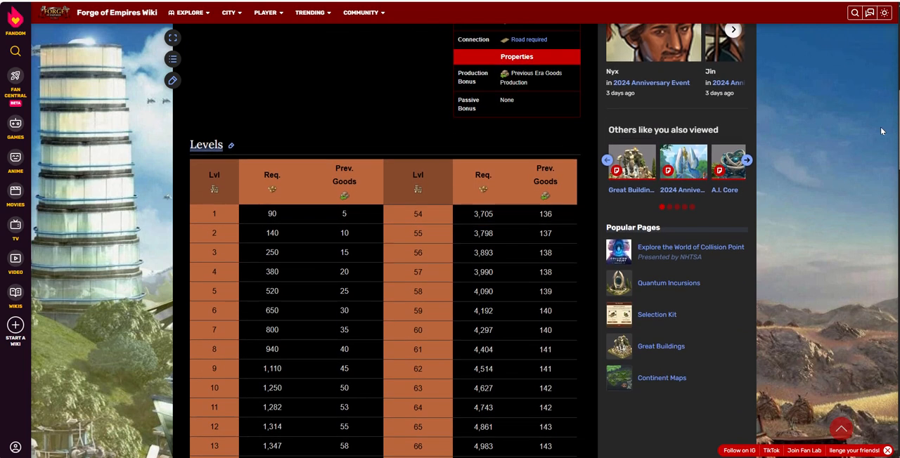
scroll(down, 3)
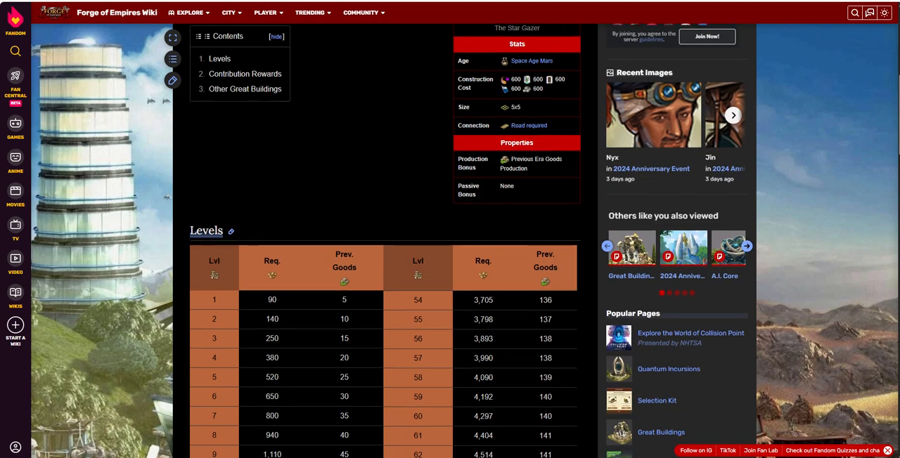
scroll(down, 3)
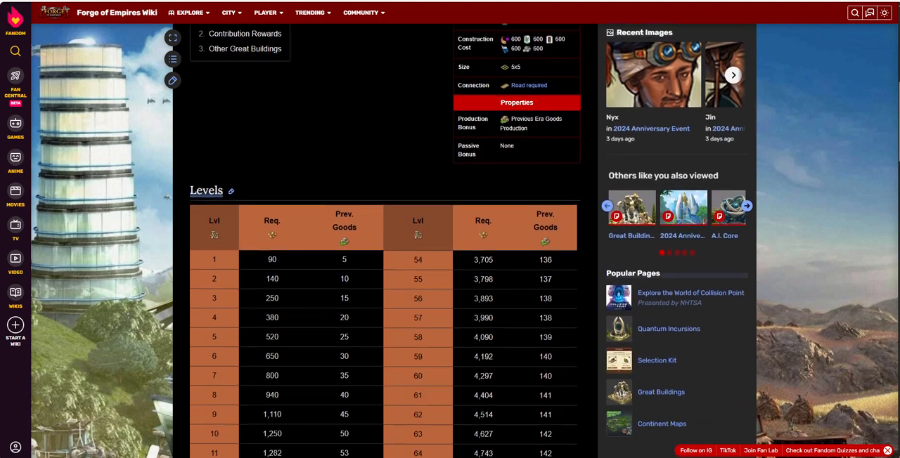
scroll(down, 3)
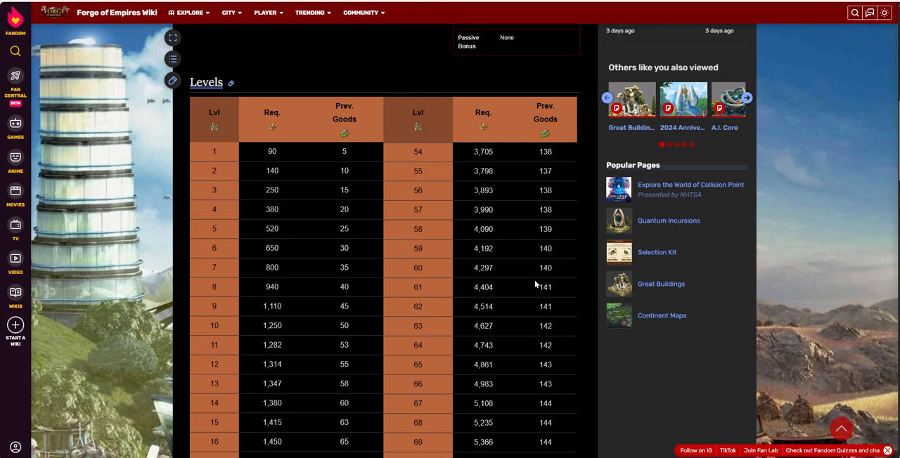
mouse_move(232, 325)
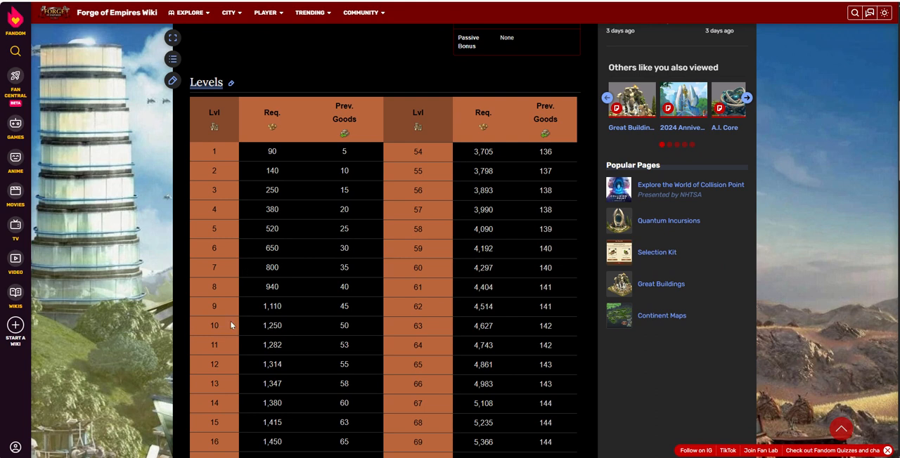
mouse_move(272, 152)
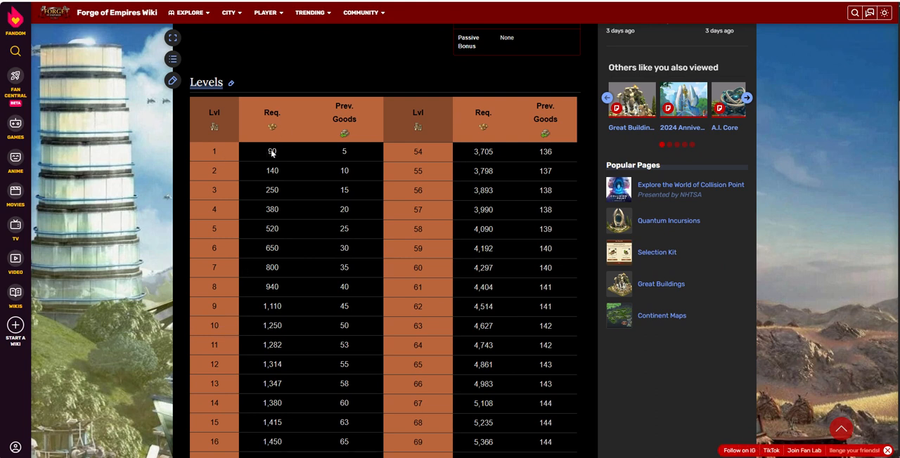
mouse_move(348, 152)
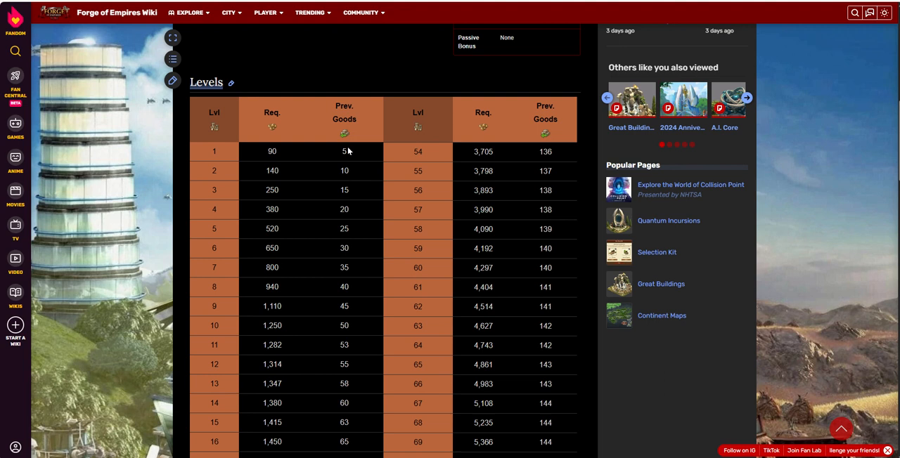
mouse_move(343, 158)
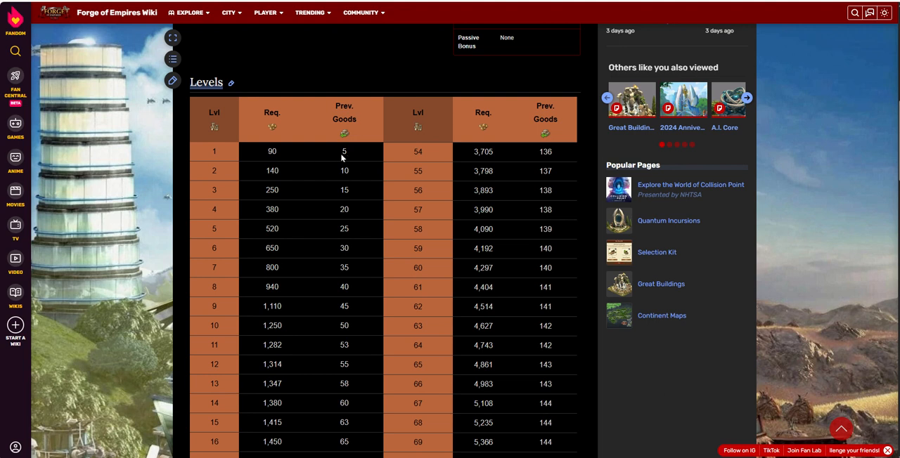
mouse_move(346, 160)
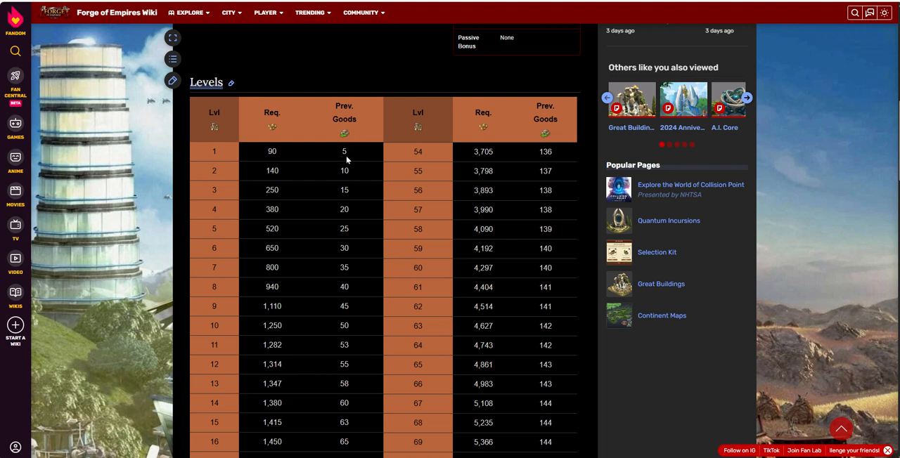
mouse_move(346, 156)
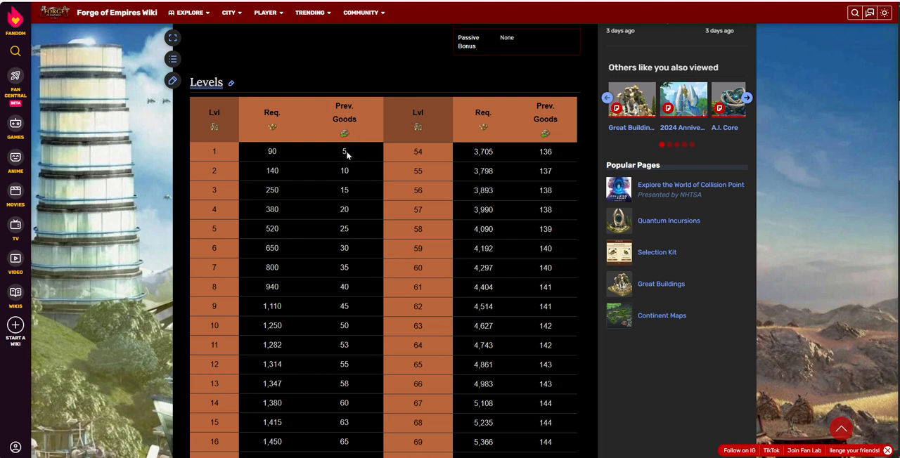
mouse_move(345, 153)
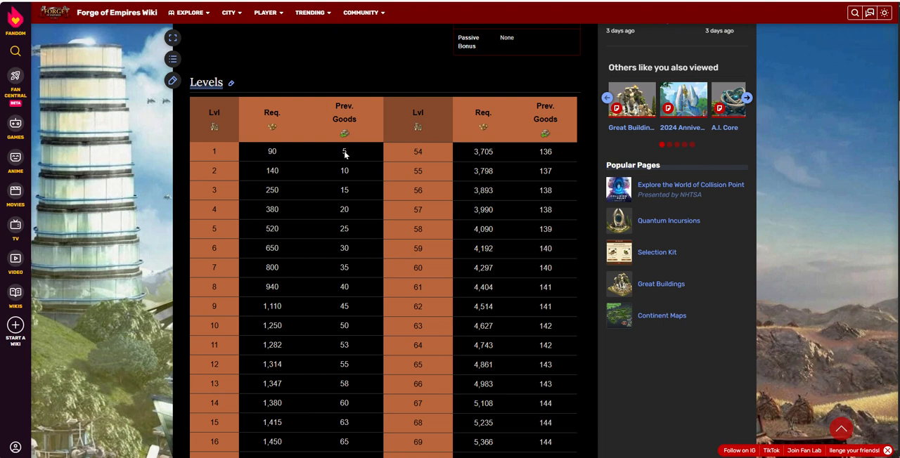
mouse_move(284, 335)
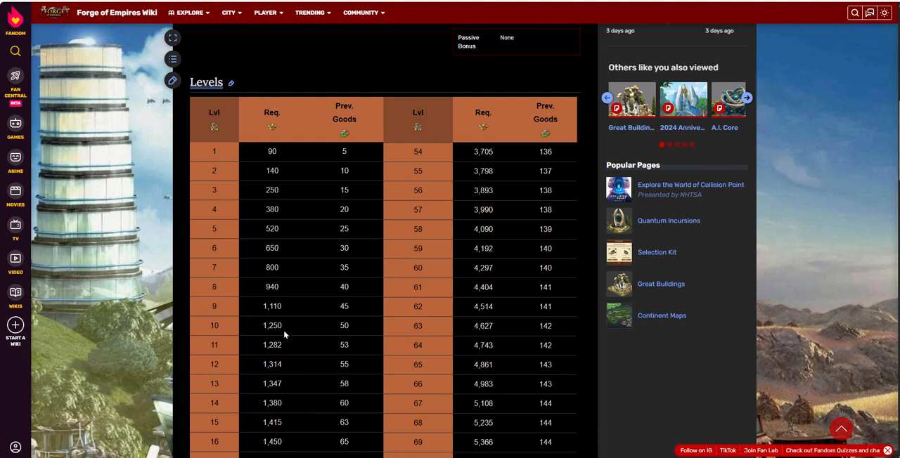
mouse_move(331, 332)
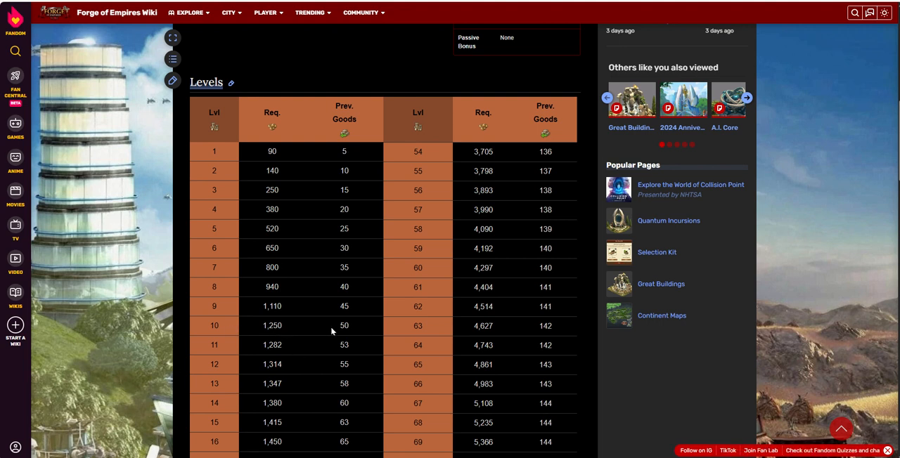
mouse_move(355, 329)
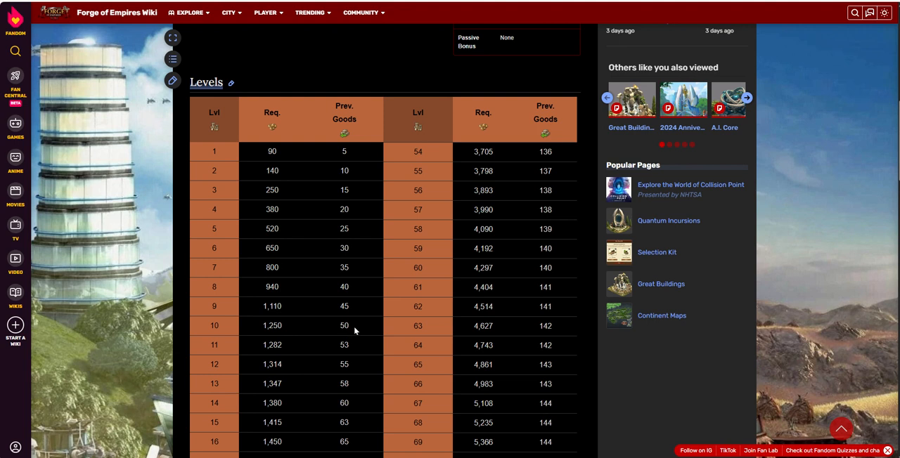
mouse_move(346, 329)
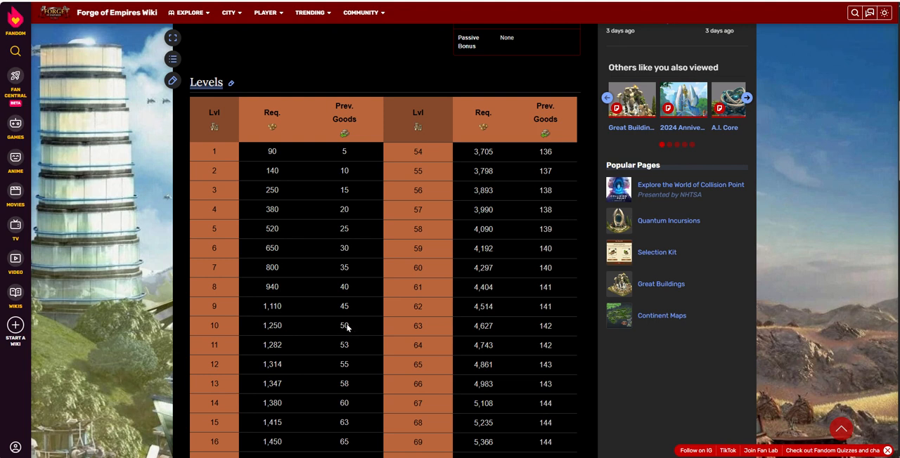
mouse_move(354, 332)
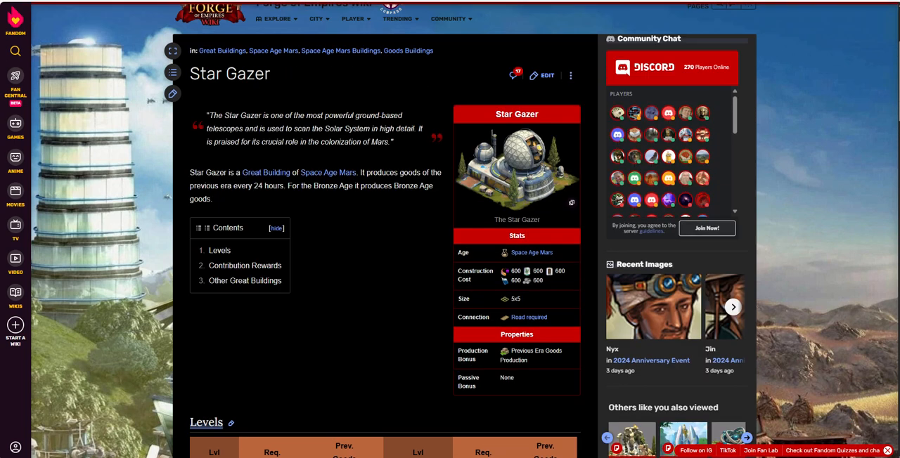
scroll(down, 3)
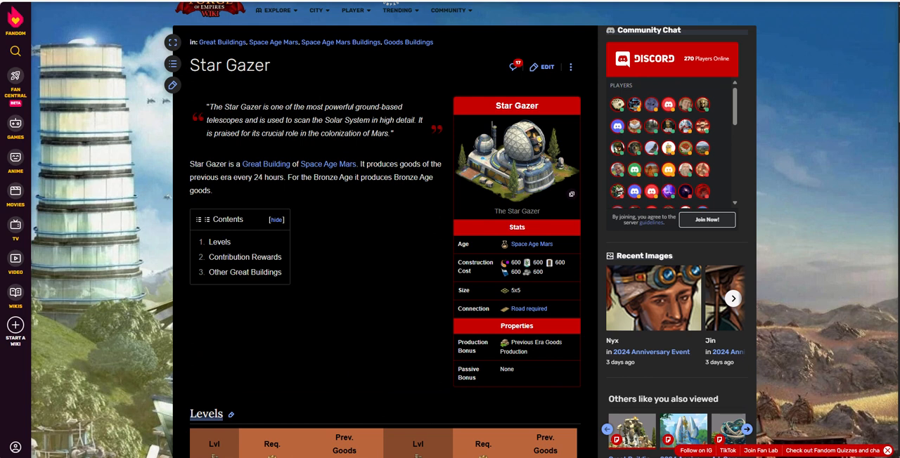
mouse_move(357, 263)
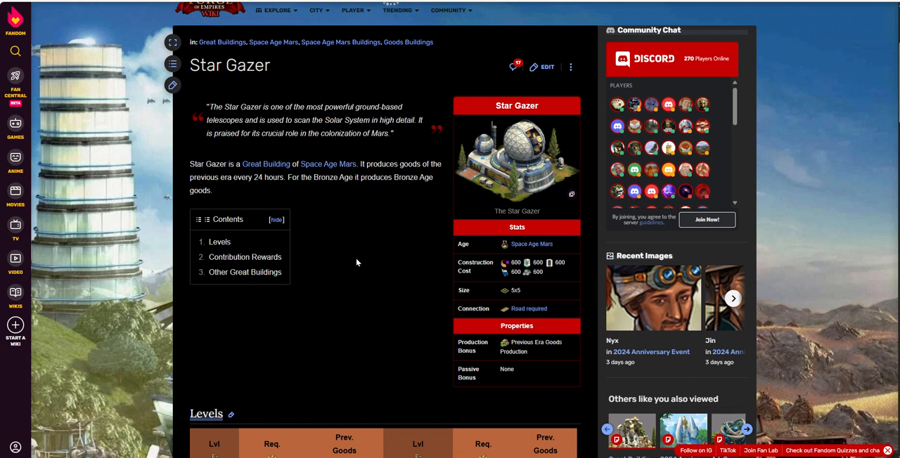
mouse_move(402, 261)
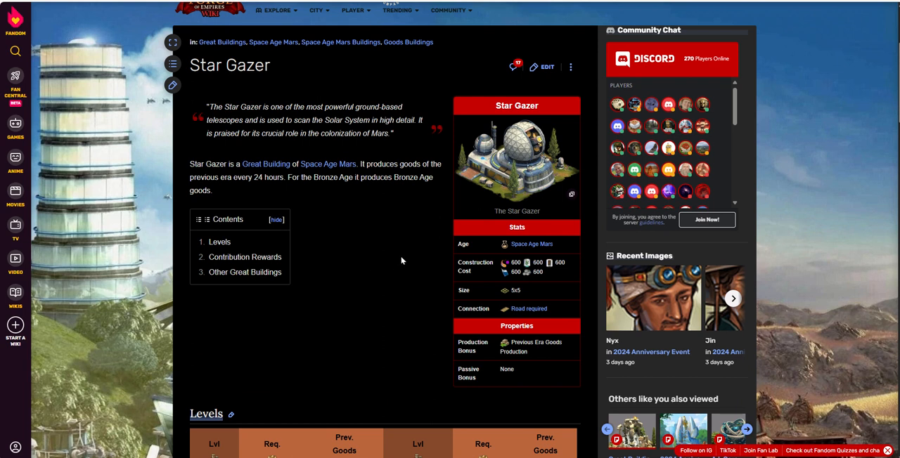
mouse_move(537, 291)
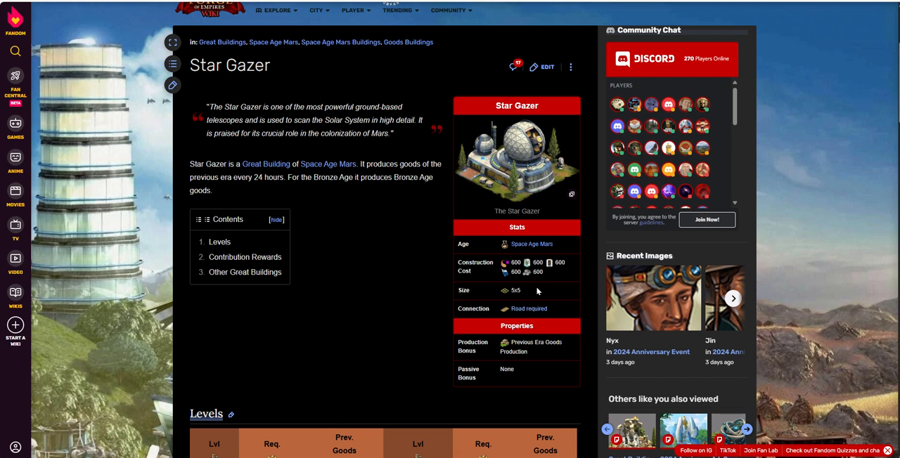
mouse_move(400, 265)
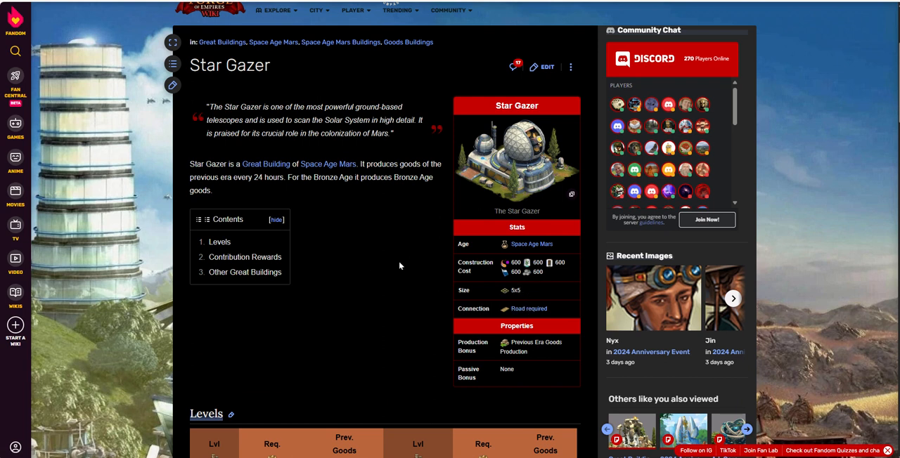
mouse_move(394, 259)
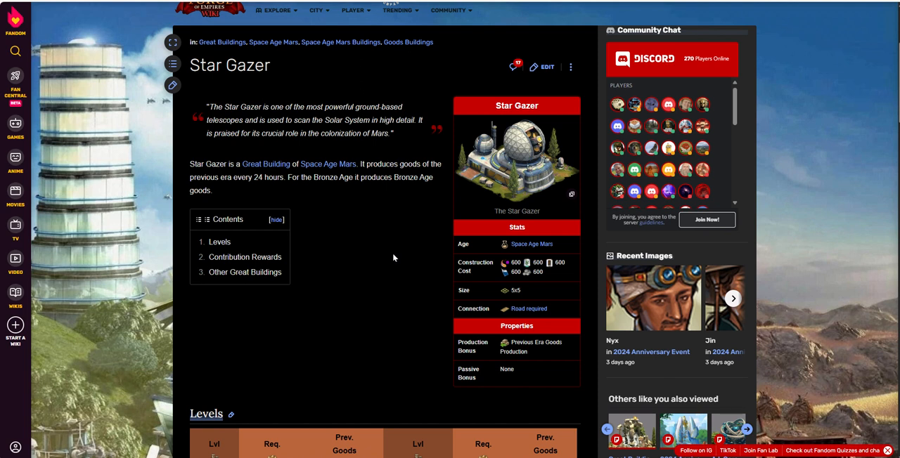
mouse_move(383, 228)
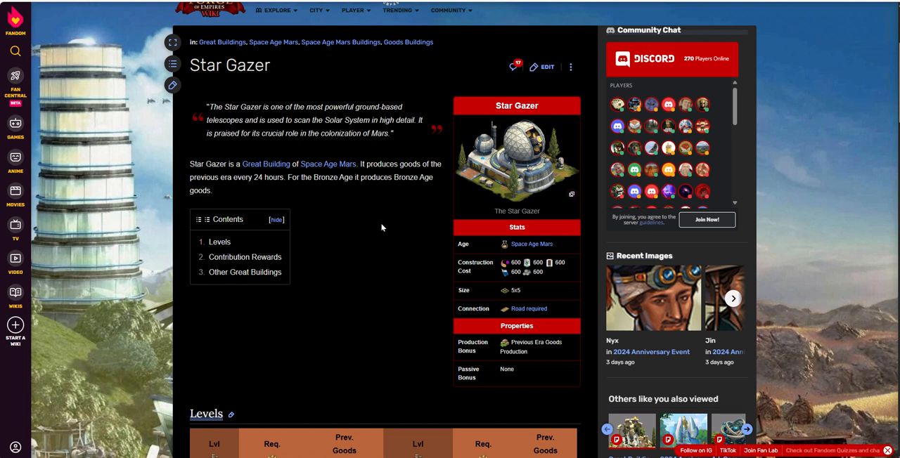
mouse_move(377, 219)
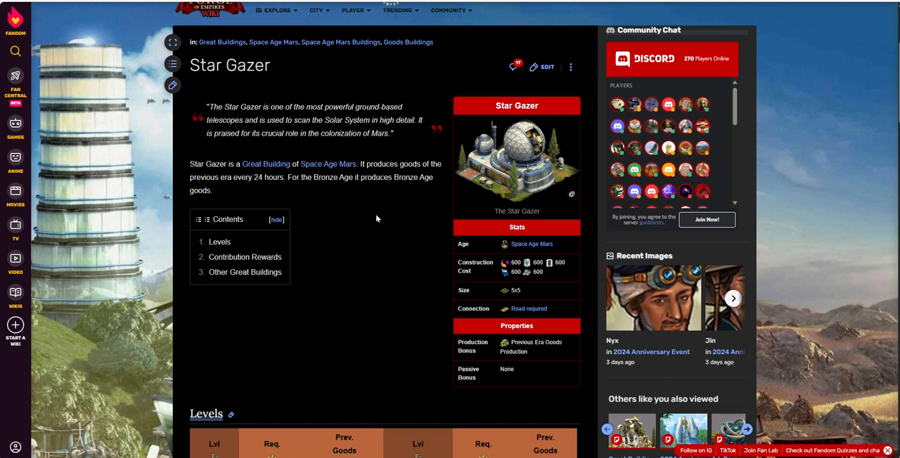
mouse_move(388, 232)
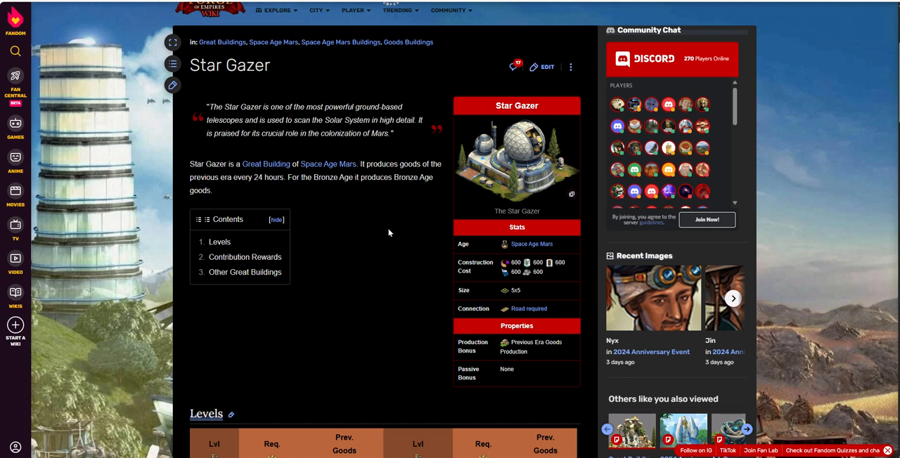
mouse_move(414, 244)
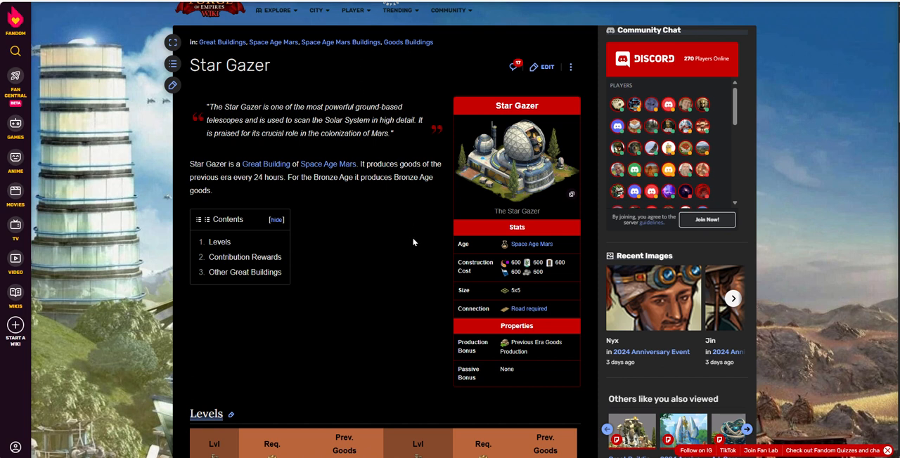
mouse_move(398, 248)
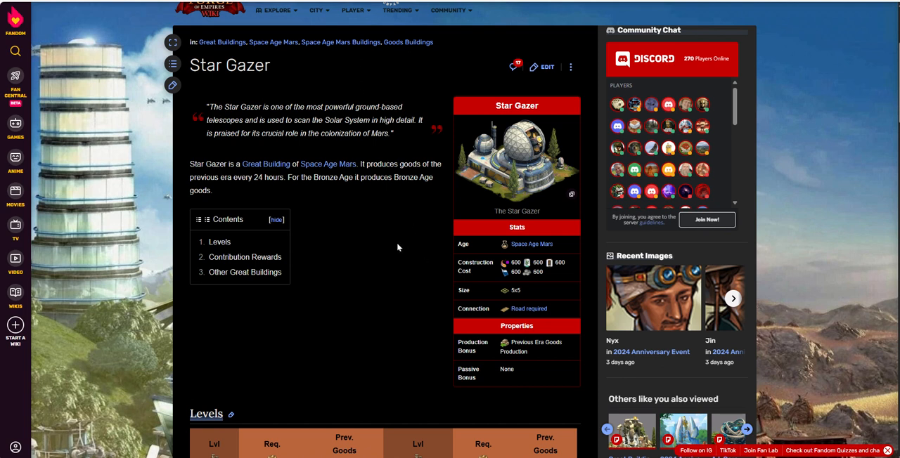